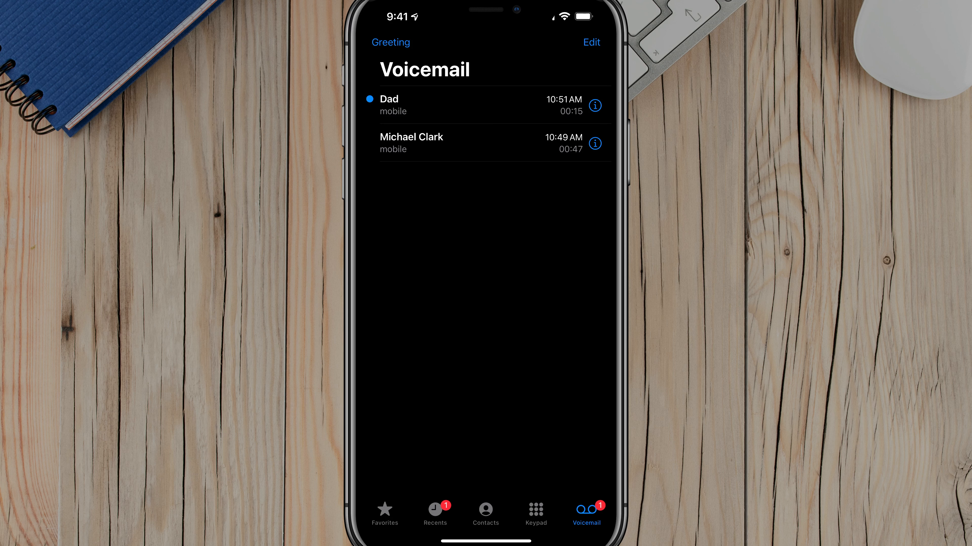
# Step: Expand the second voicemail to show its player and transcription
pyautogui.click(411, 137)
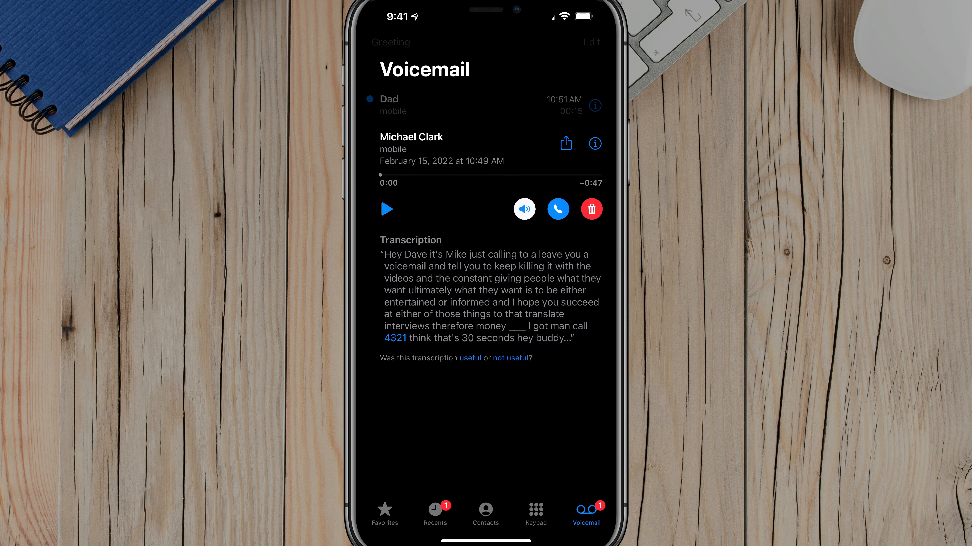
# Step: Bring up the full share sheet for the expanded voicemail recording
pyautogui.click(565, 143)
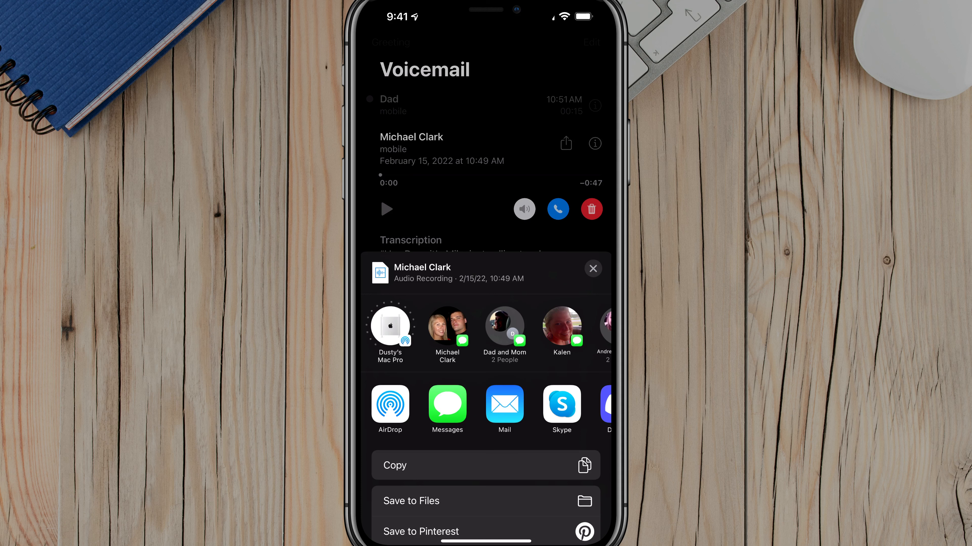
pyautogui.click(389, 326)
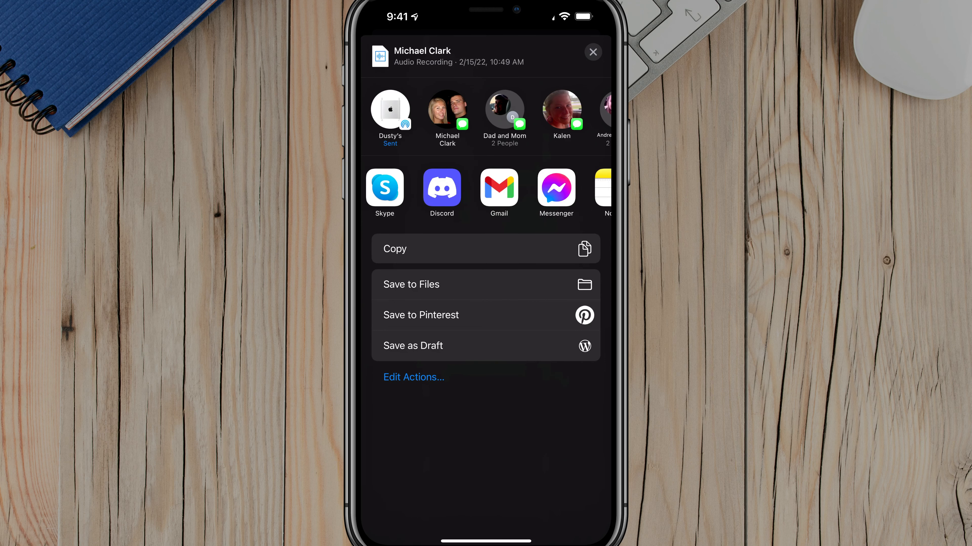
# Step: Start a Gmail draft with voicemail-712 attached, then cancel it
pyautogui.click(499, 187)
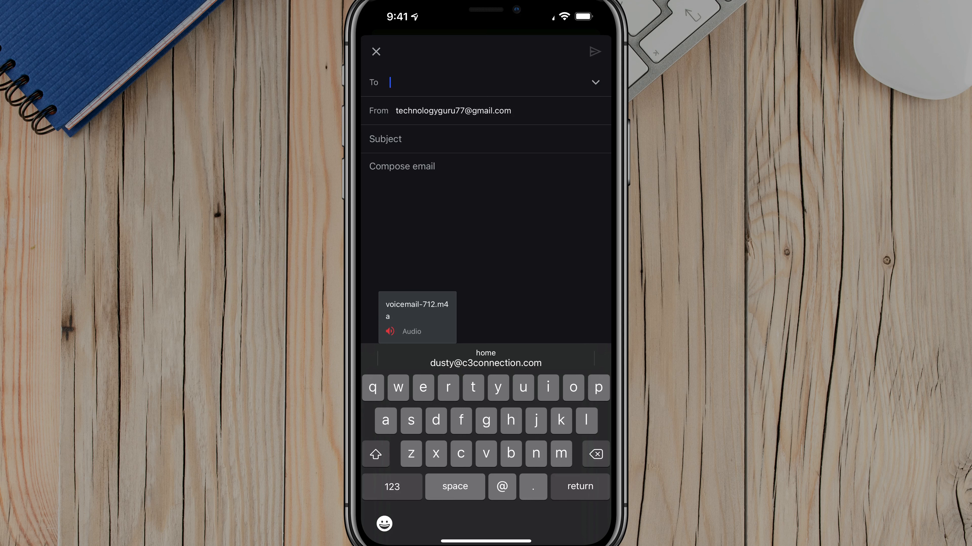
pyautogui.click(375, 52)
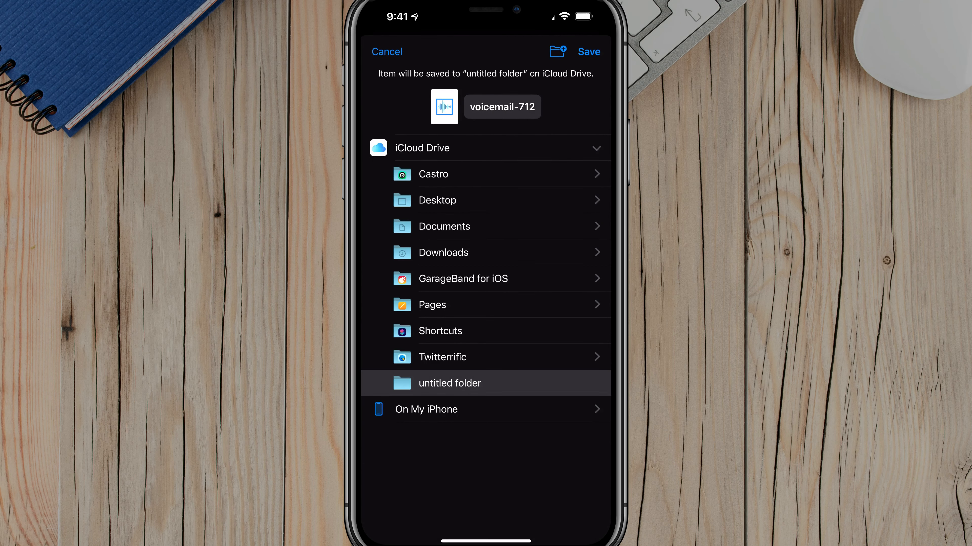
# Step: Create a 'Voicemail' folder under On My iPhone and save voicemail-712 into it
pyautogui.click(425, 409)
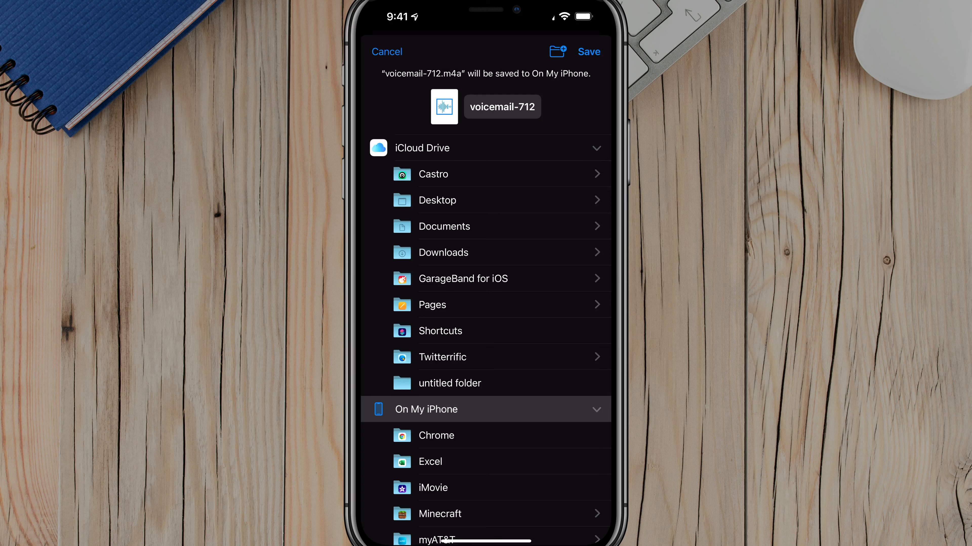
pyautogui.click(556, 51)
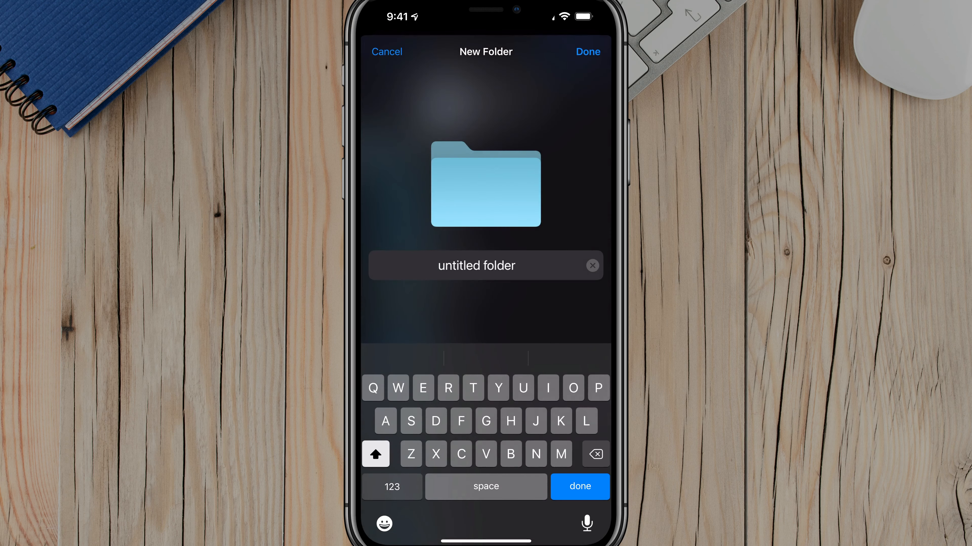
pyautogui.write('V')
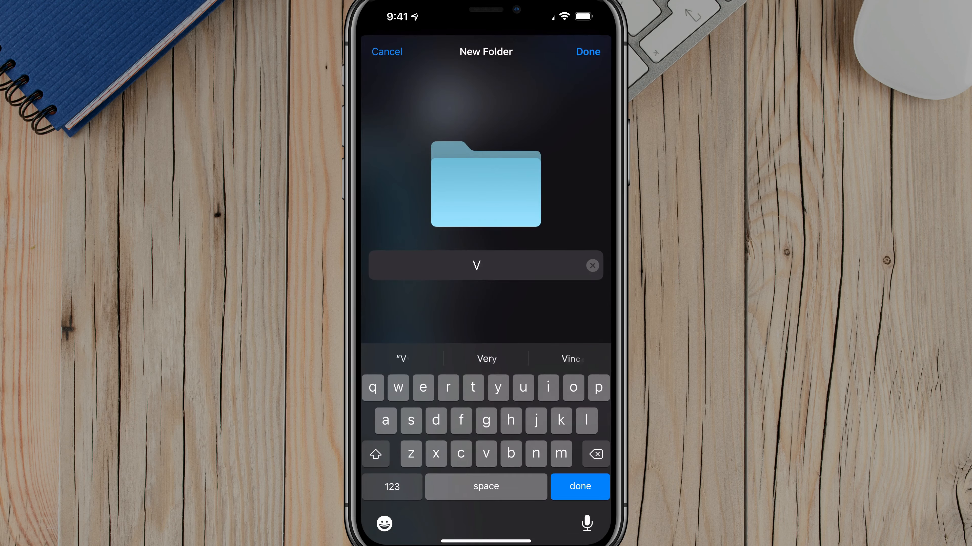
pyautogui.write('Voicemail')
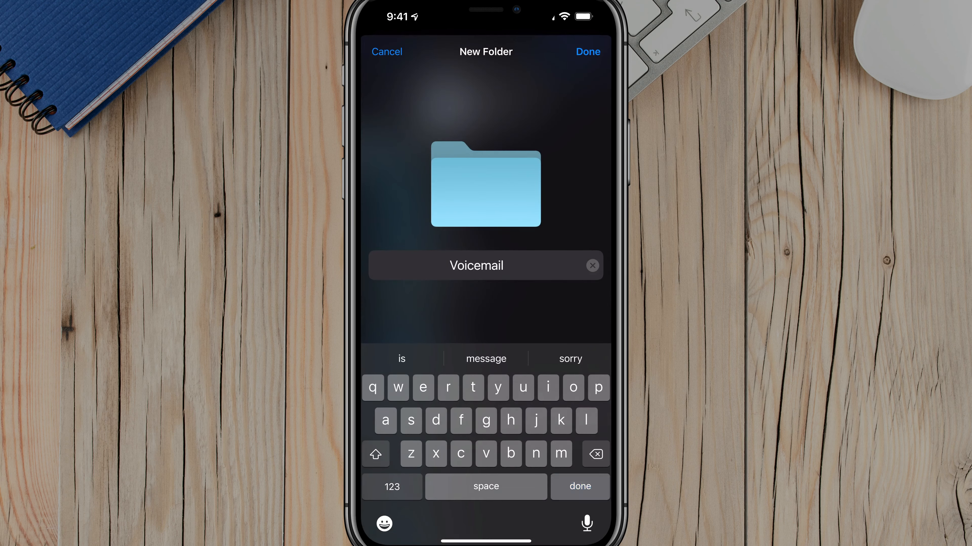
pyautogui.click(586, 52)
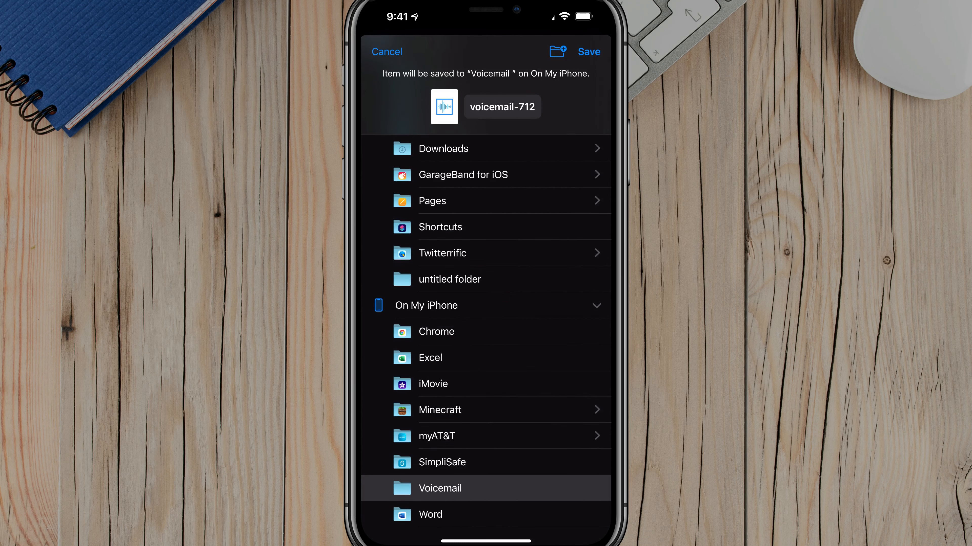
pyautogui.scroll(-3)
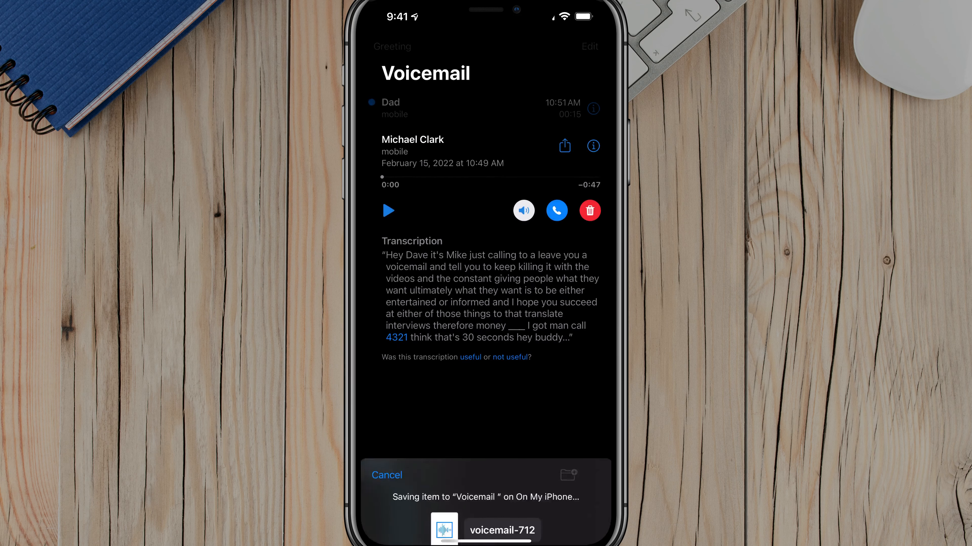
# Step: Launch Files from Spotlight search to view Recents with voicemail-712 listed
pyautogui.click(386, 475)
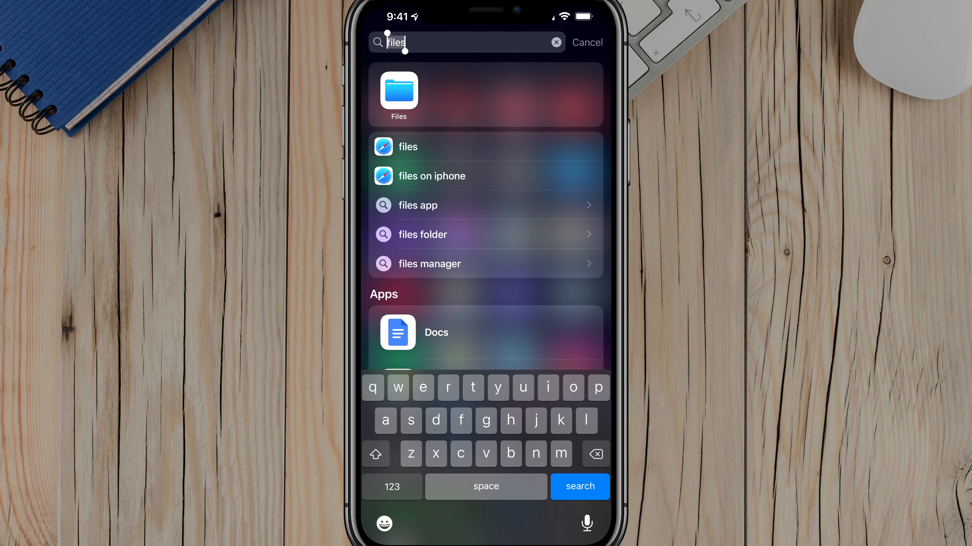
pyautogui.click(398, 95)
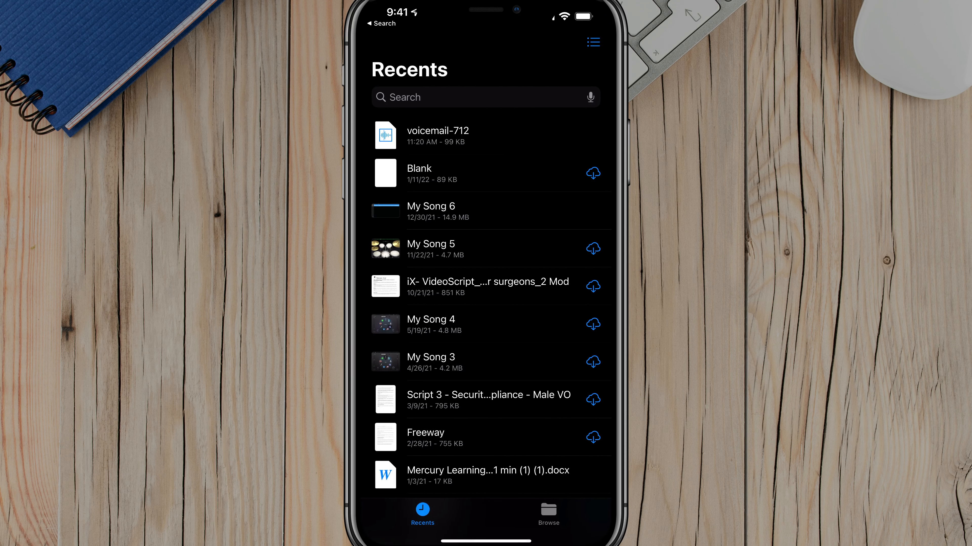